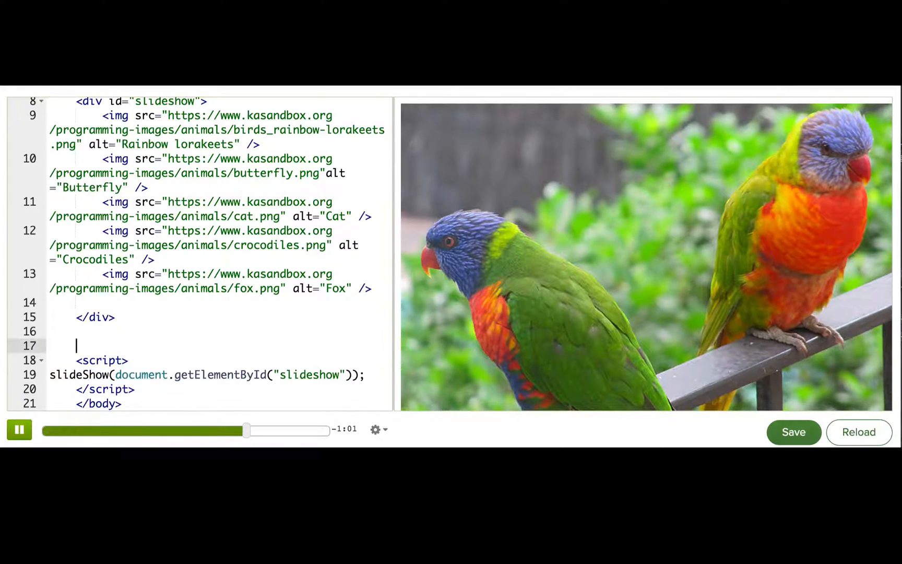
{"action": "type", "text": "<script></script>"}
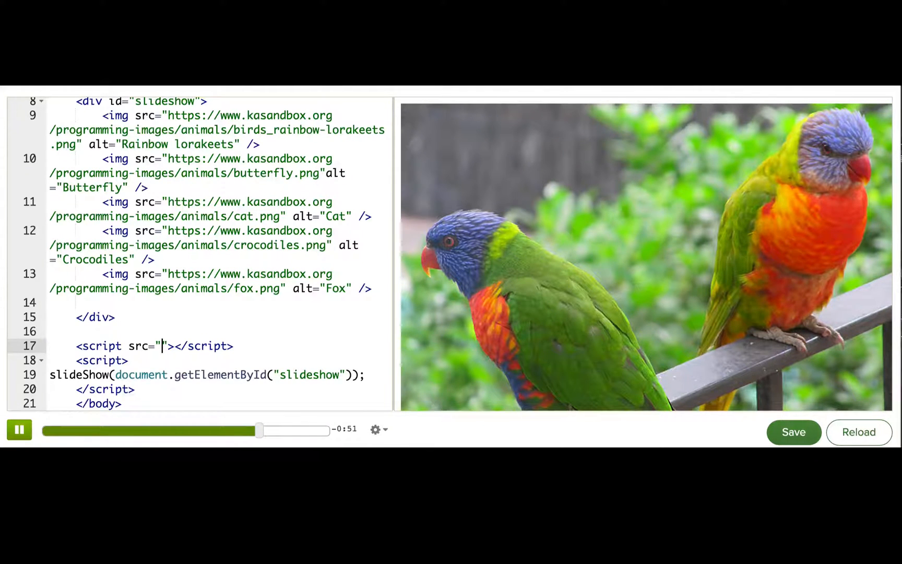
{"action": "type", "text": "https://cdn.rawgit.com/pamelafox/a8b77c43f56da1753348/raw/slideshow.js"}
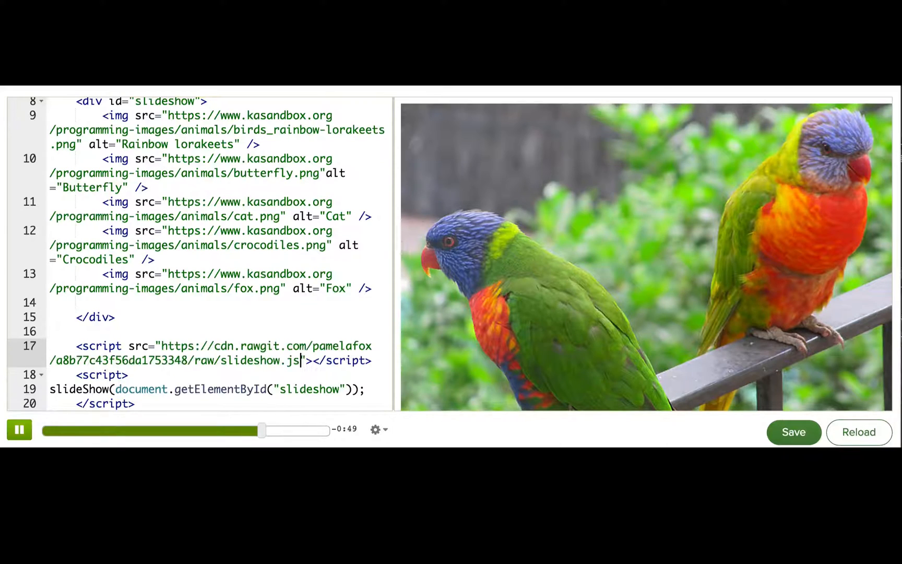